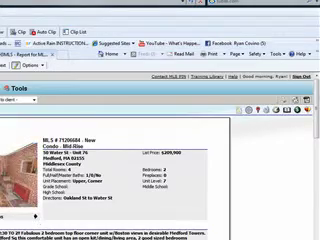
{"action": "scroll", "scroll_direction": "down", "scroll_amount": 3}
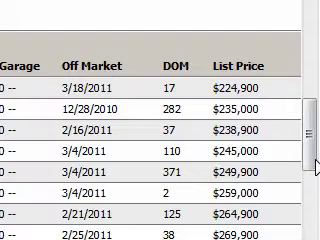
{"action": "scroll", "scroll_direction": "down", "scroll_amount": 3}
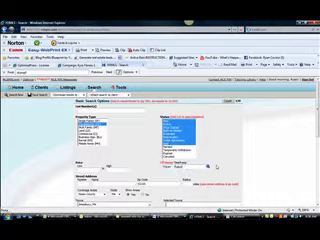
{"action": "scroll", "scroll_direction": "down", "scroll_amount": 3}
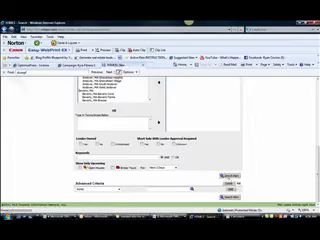